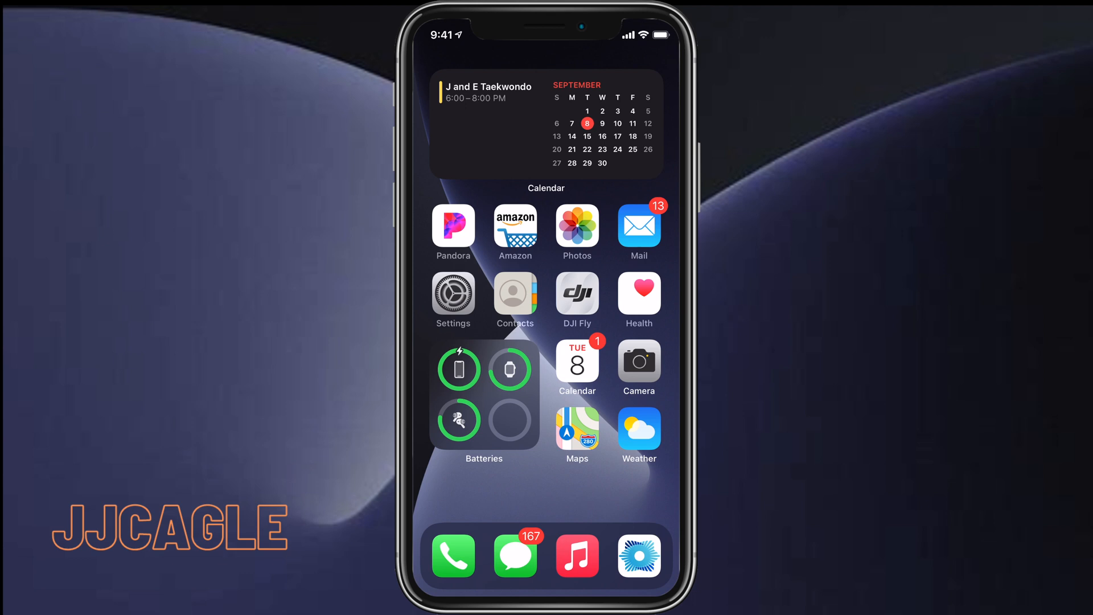
Go to the Sleep category via Browse and reveal the Your Schedule section.
click(638, 295)
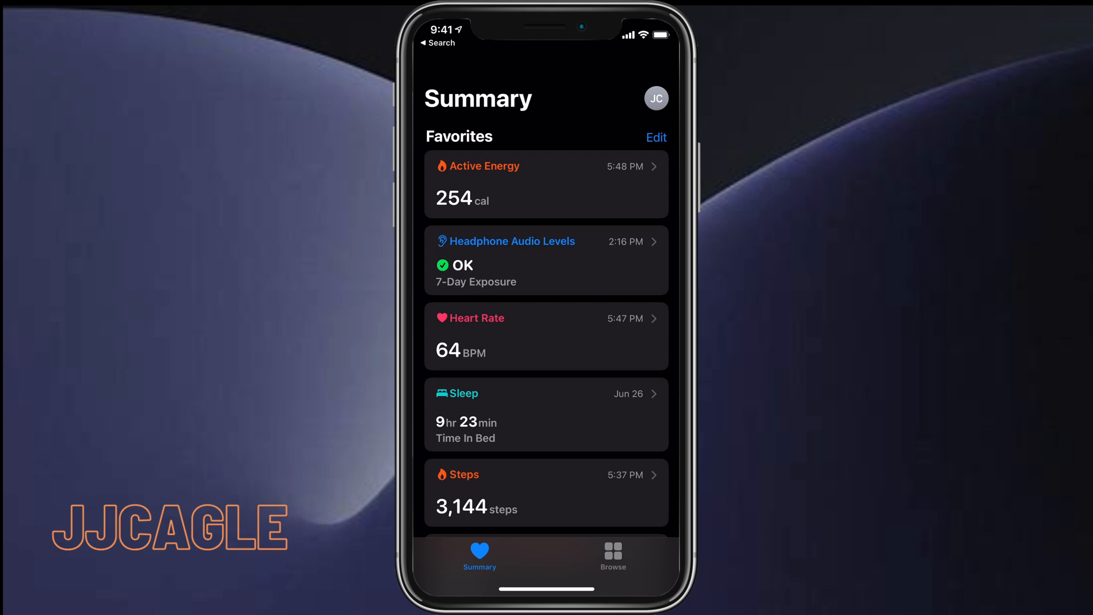
click(612, 554)
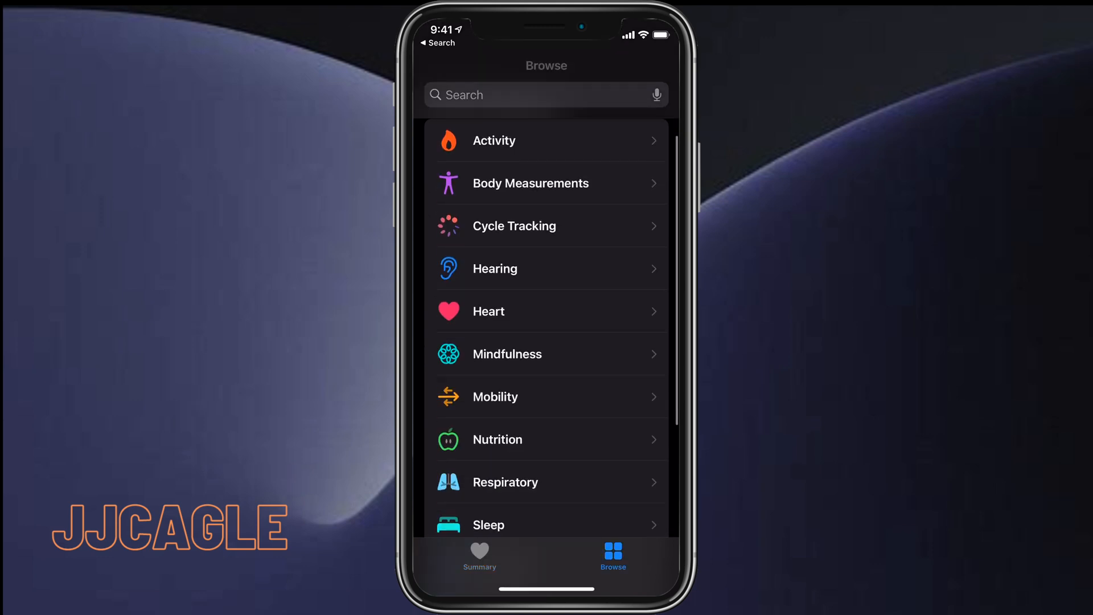
click(488, 523)
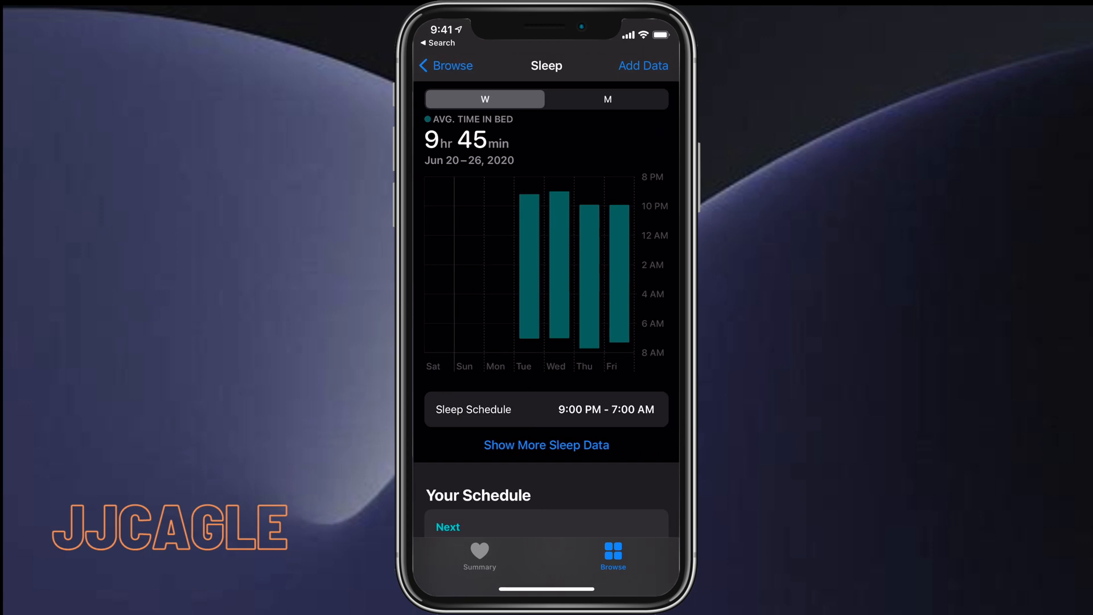
scroll(down, 3)
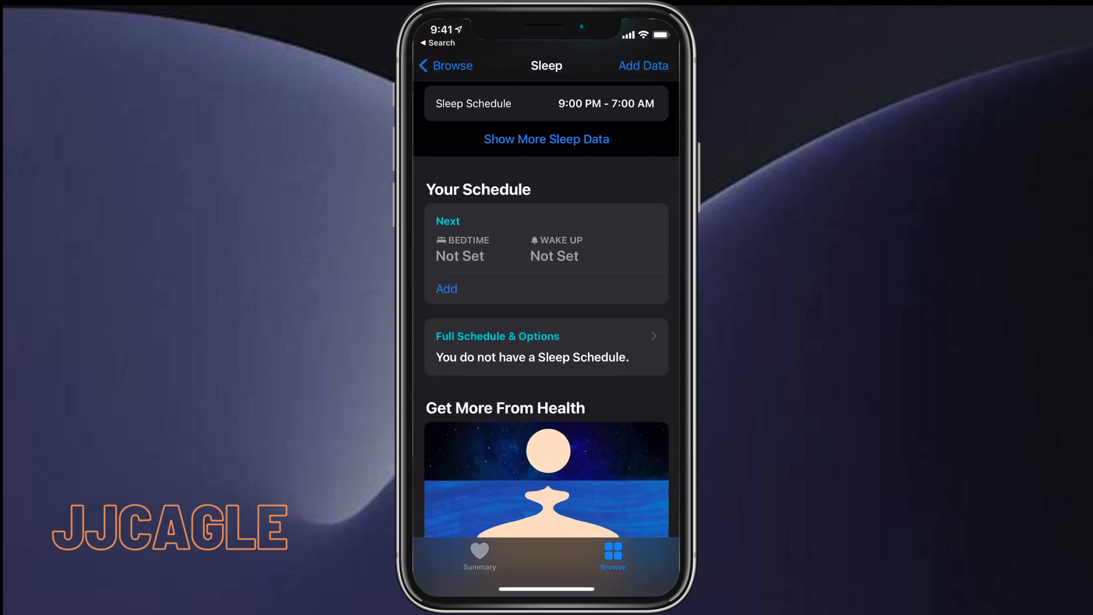
Begin the first sleep schedule from Full Schedule & Options, with all days at 10:00 PM–7:00 AM.
click(497, 336)
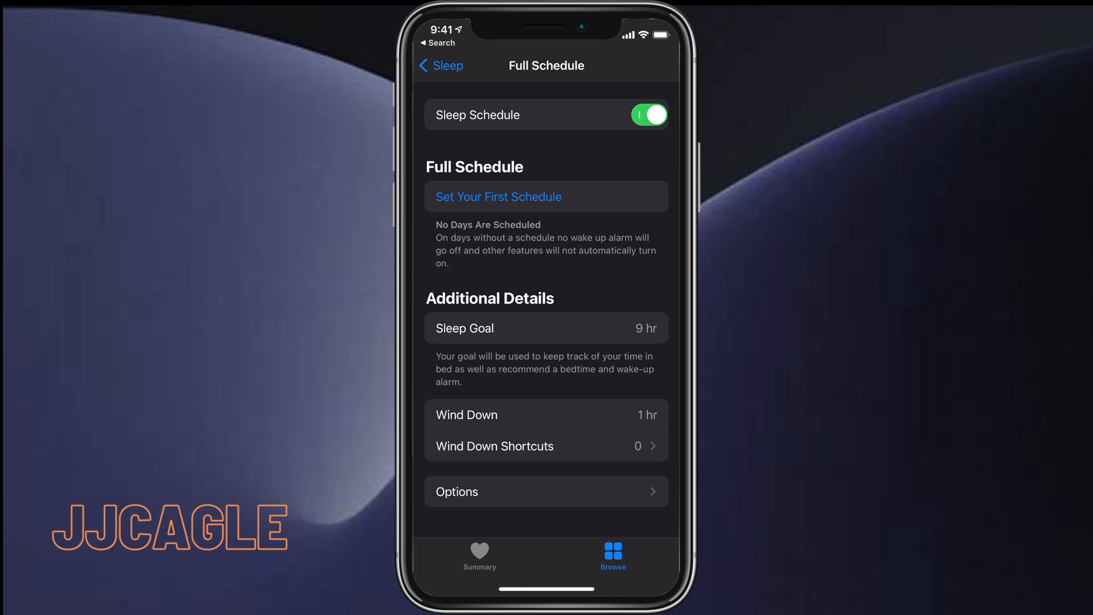
click(498, 196)
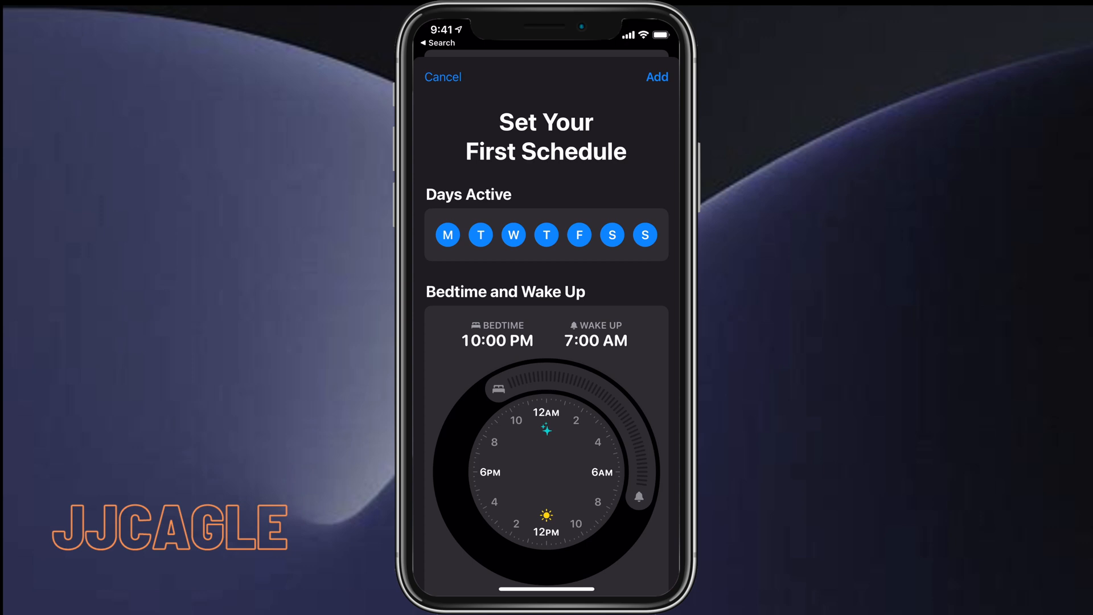
click(643, 235)
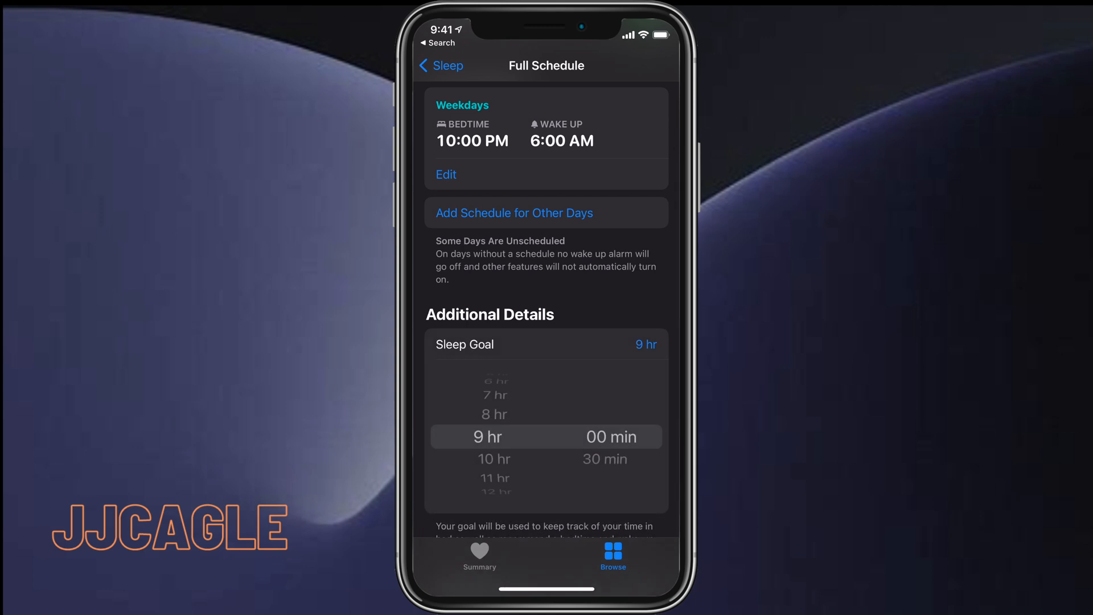
Set the Sleep Goal to 8 hr and the Wind Down period to 1 hr.
scroll(down, 3)
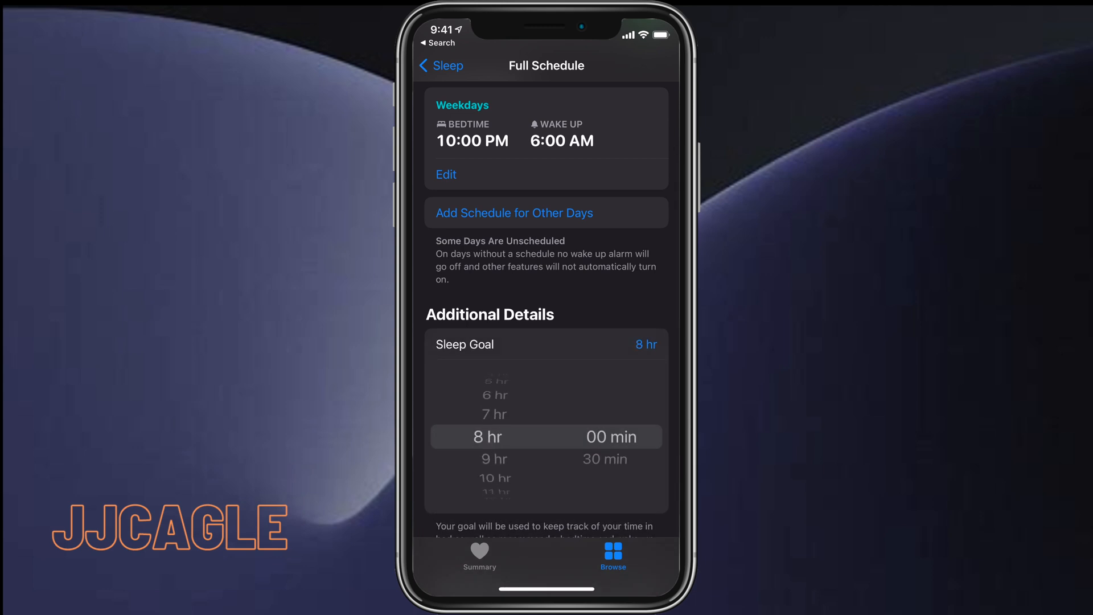
scroll(down, 3)
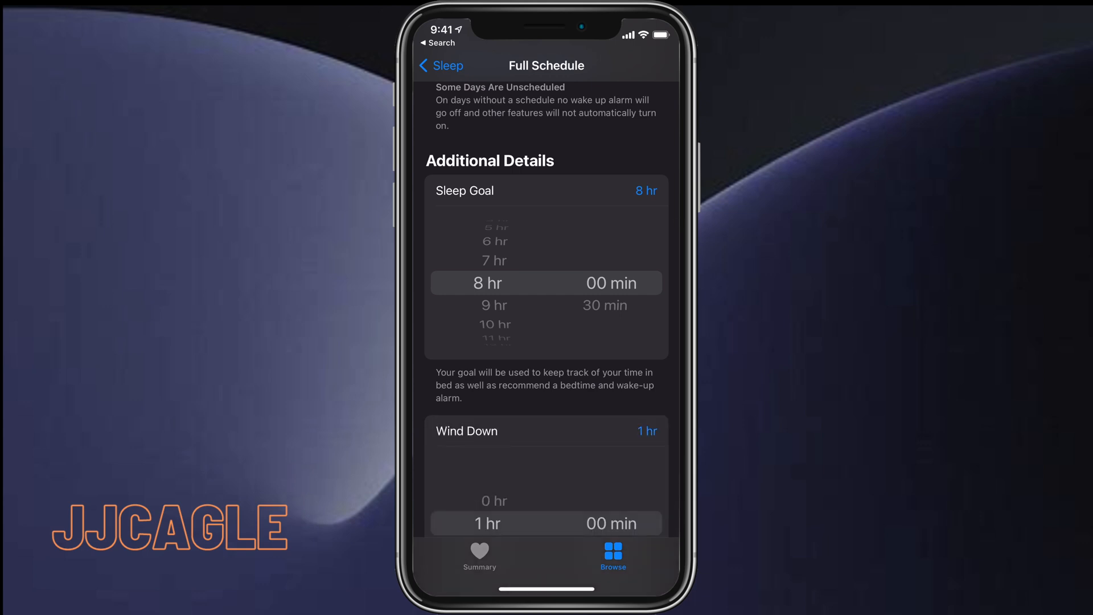
scroll(up, 3)
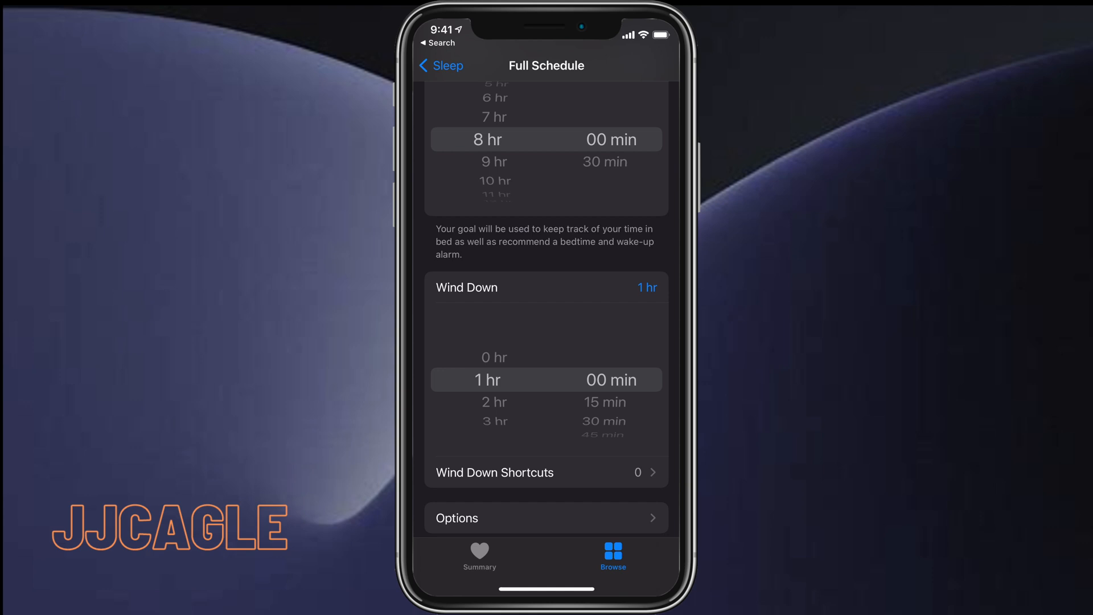
Add the Weather shortcut 'Show weather in Eagle River' to wind down and return to the schedule.
click(545, 471)
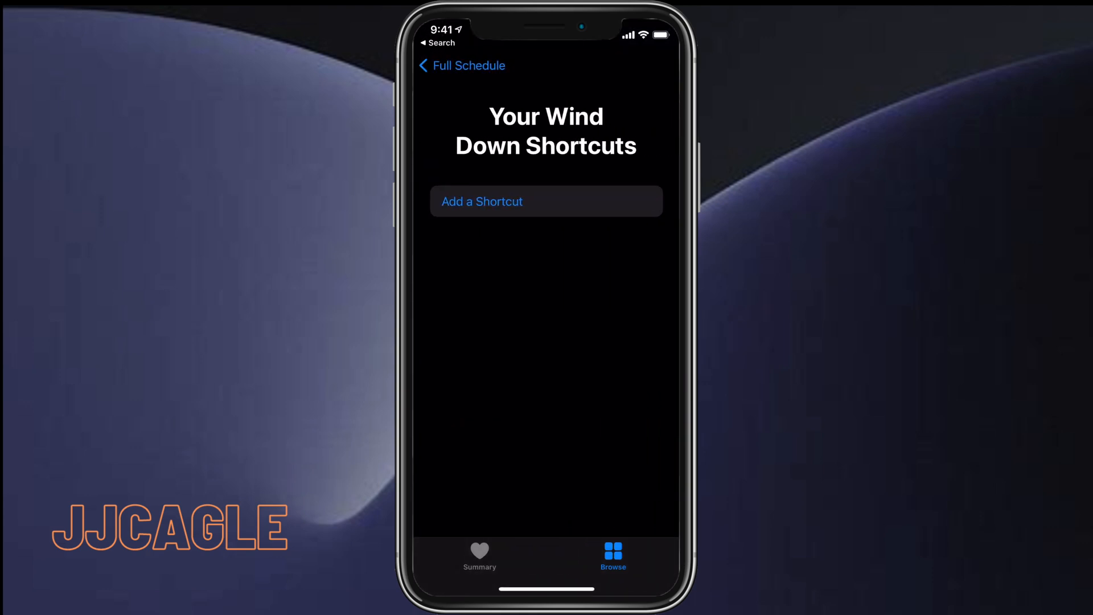
click(545, 201)
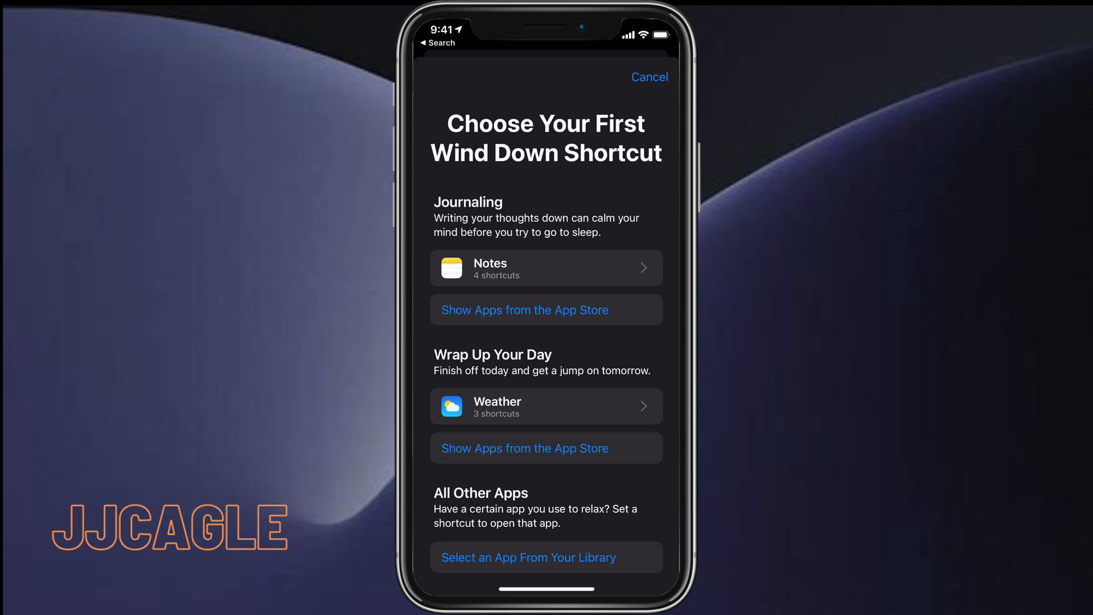
click(545, 407)
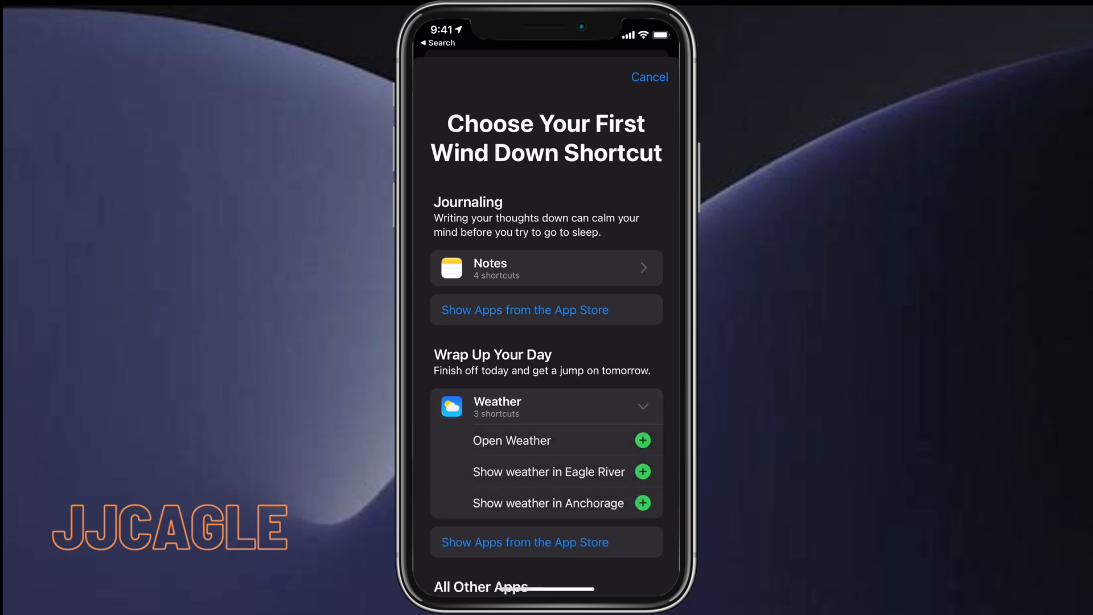
click(642, 471)
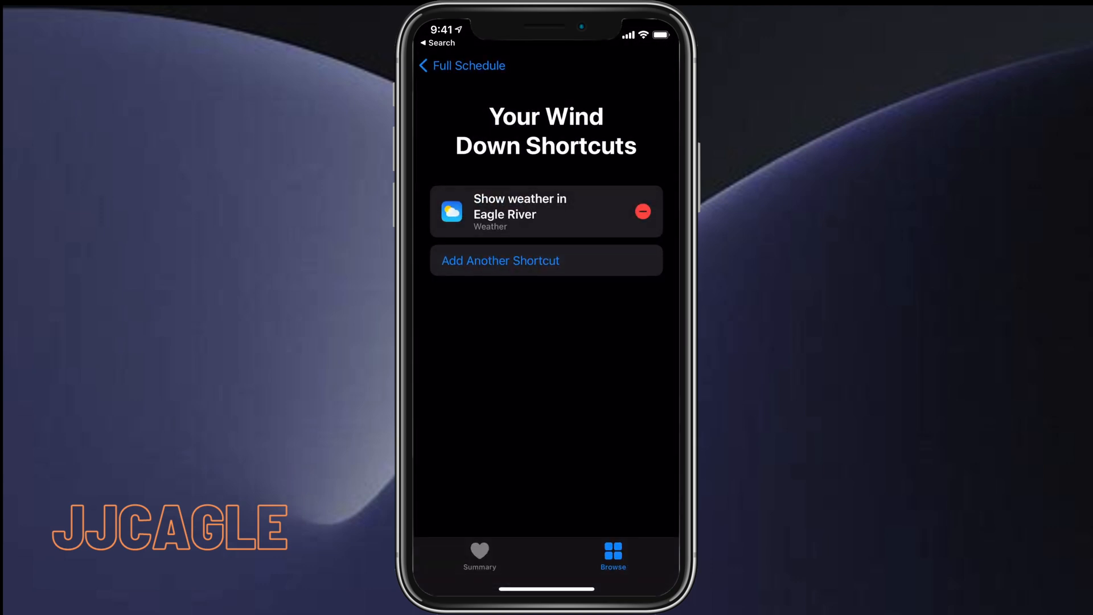
click(458, 66)
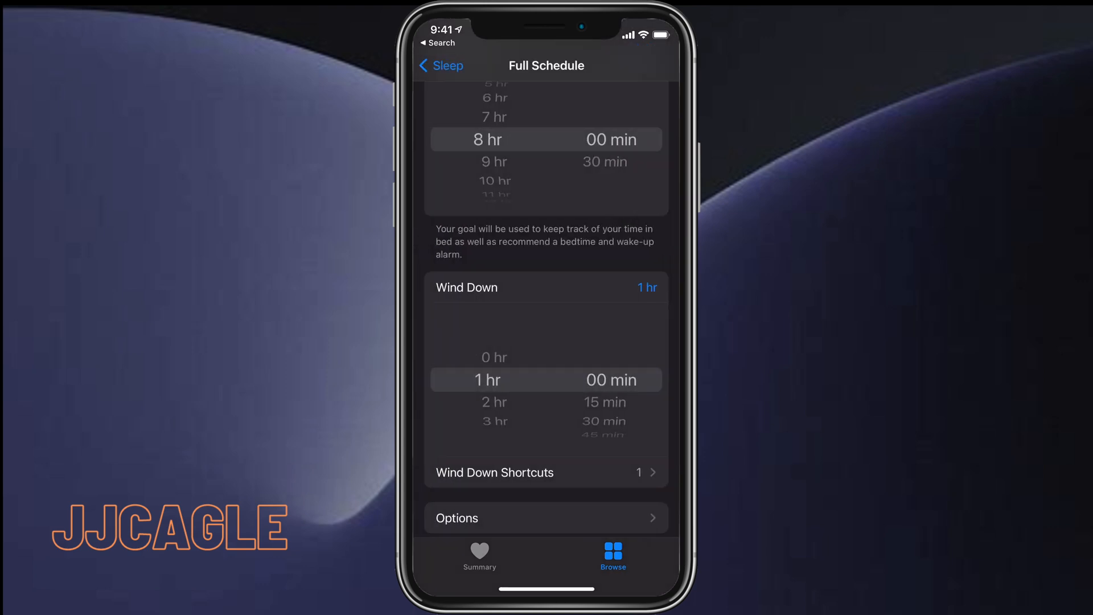
Review the Options page with automatic sleep mode, show time, bed tracking and reminders on.
scroll(up, 3)
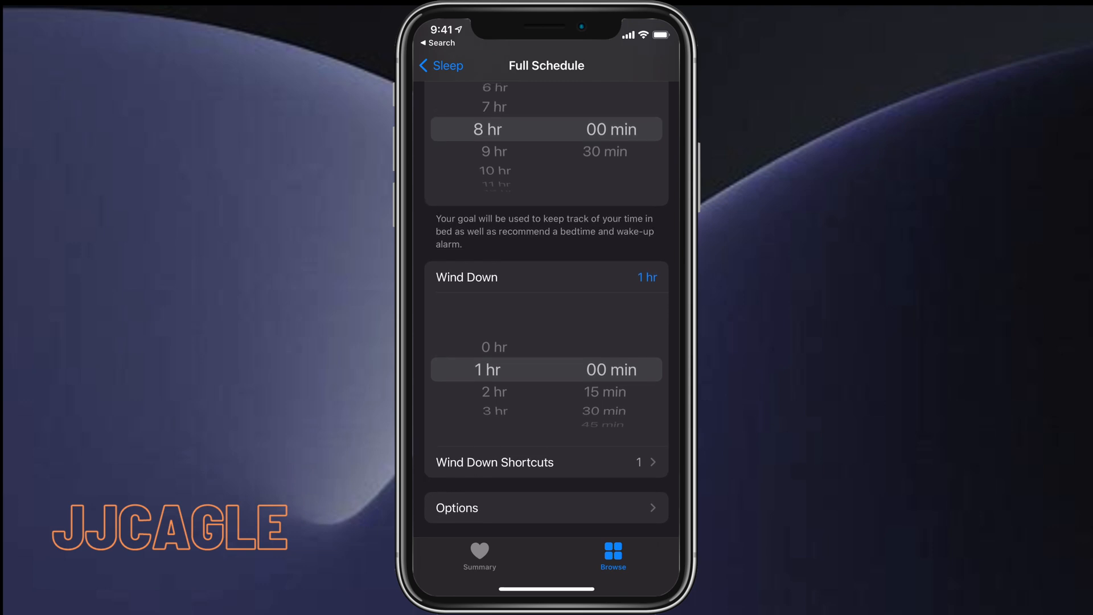
click(545, 508)
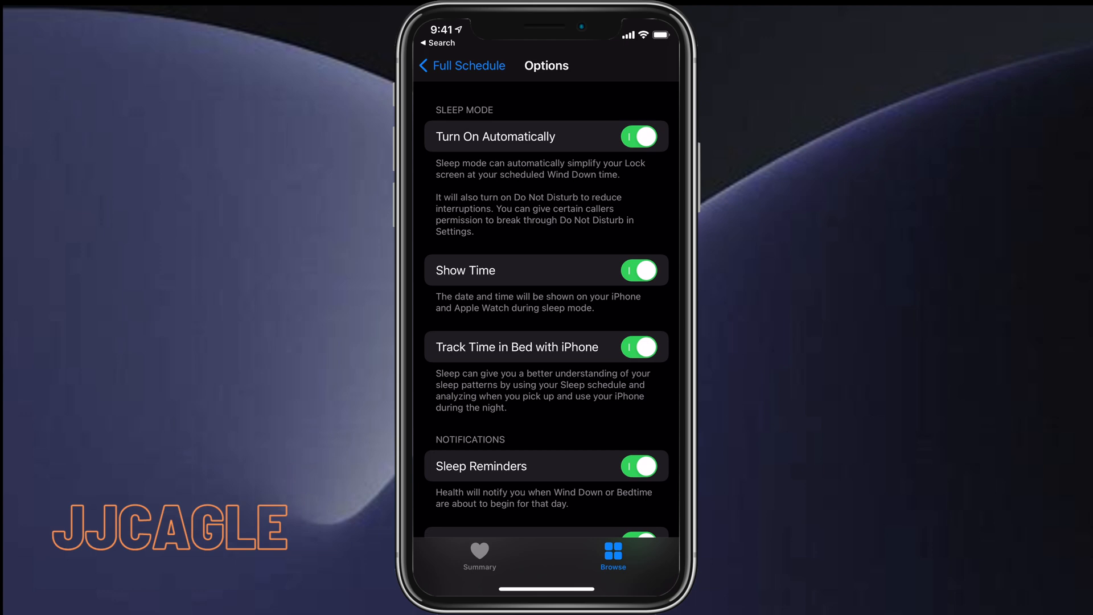
scroll(up, 3)
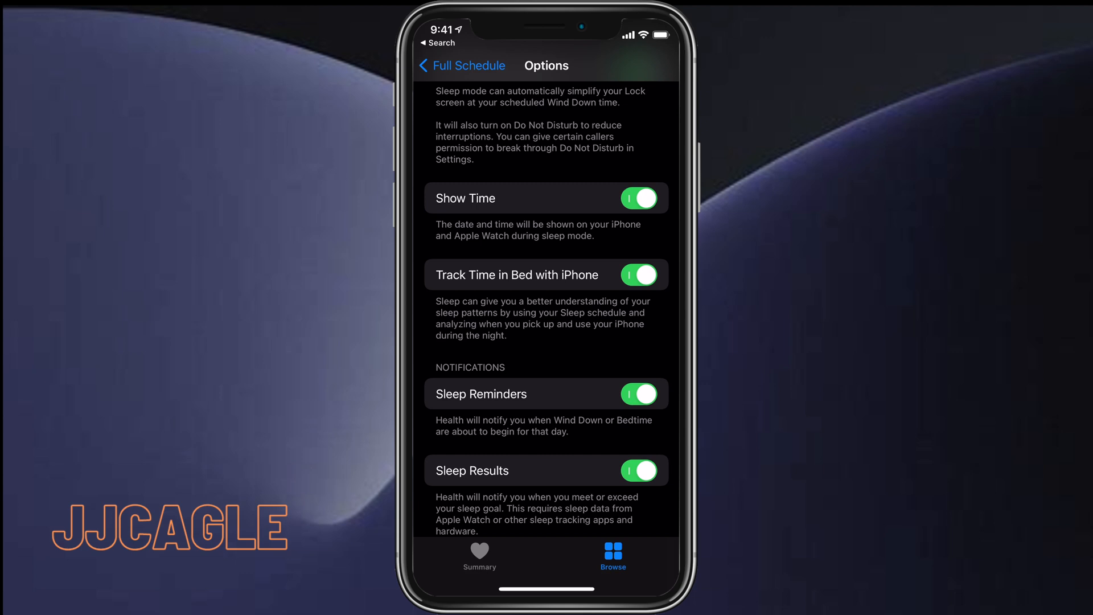
scroll(up, 3)
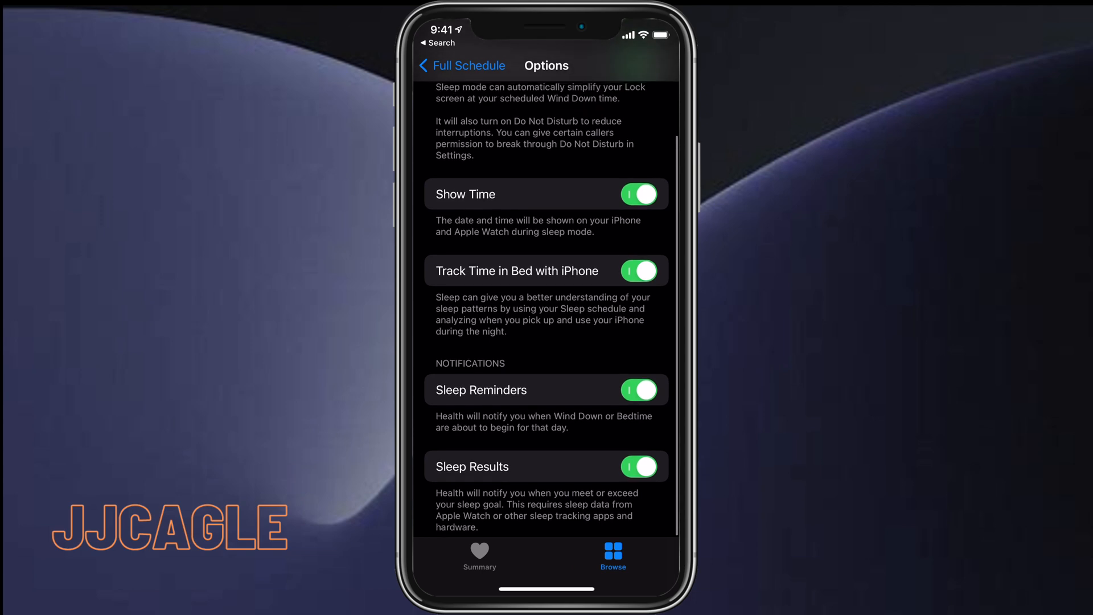